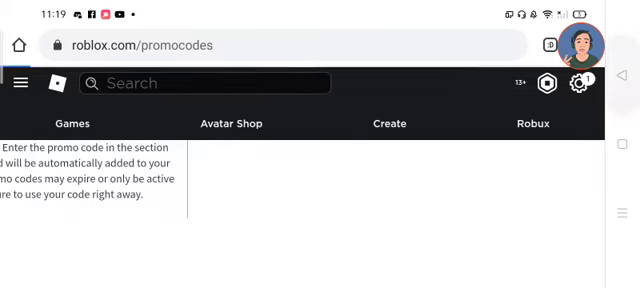
- Scroll down the promo codes page to reach the Enter Your Code box
scroll(down, 3)
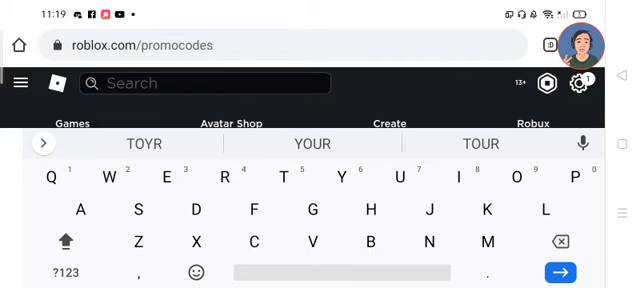
- Finish entering TOYRUBACKPACK2020 and redeem it for a success confirmation
click(487, 183)
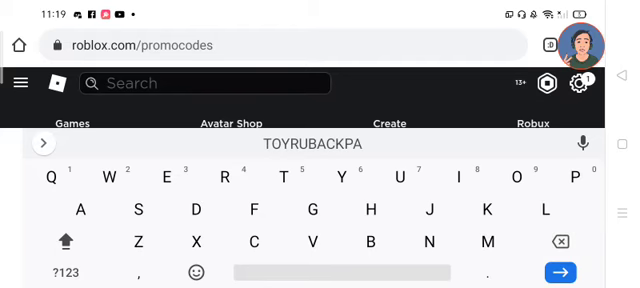
text(CK2020)
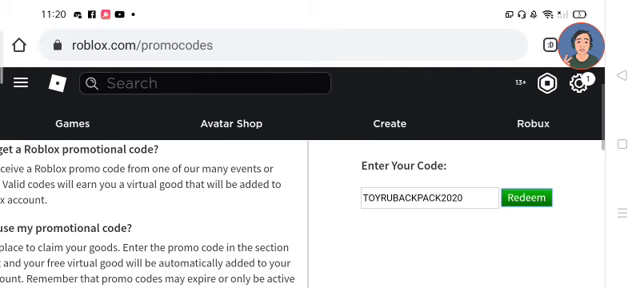
click(524, 196)
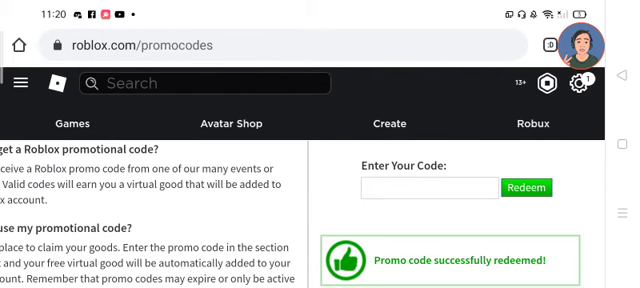